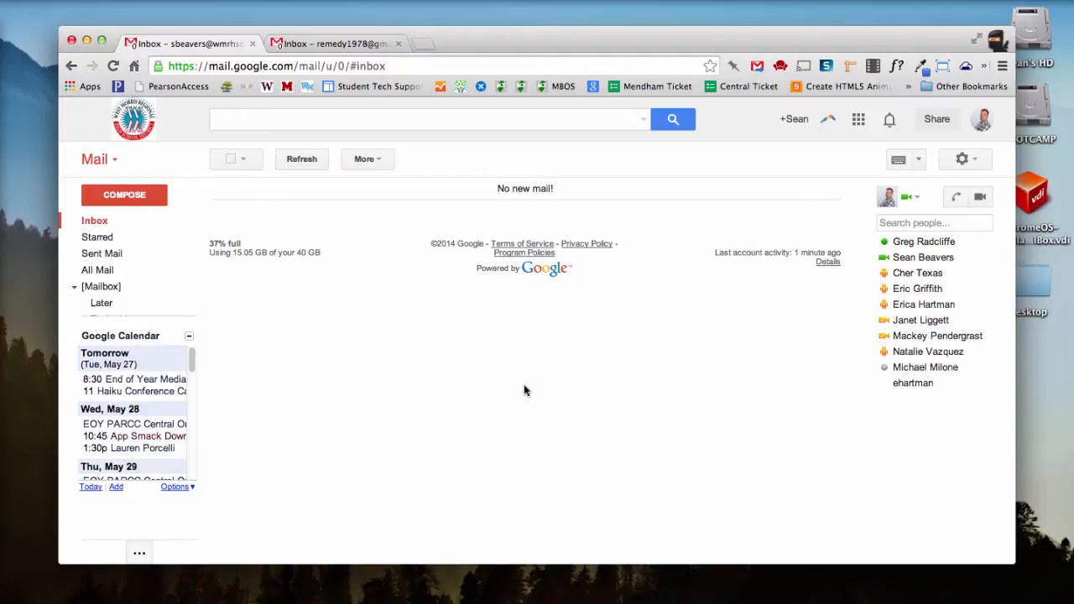
{"action": "mouse_move", "coordinate": [541, 372]}
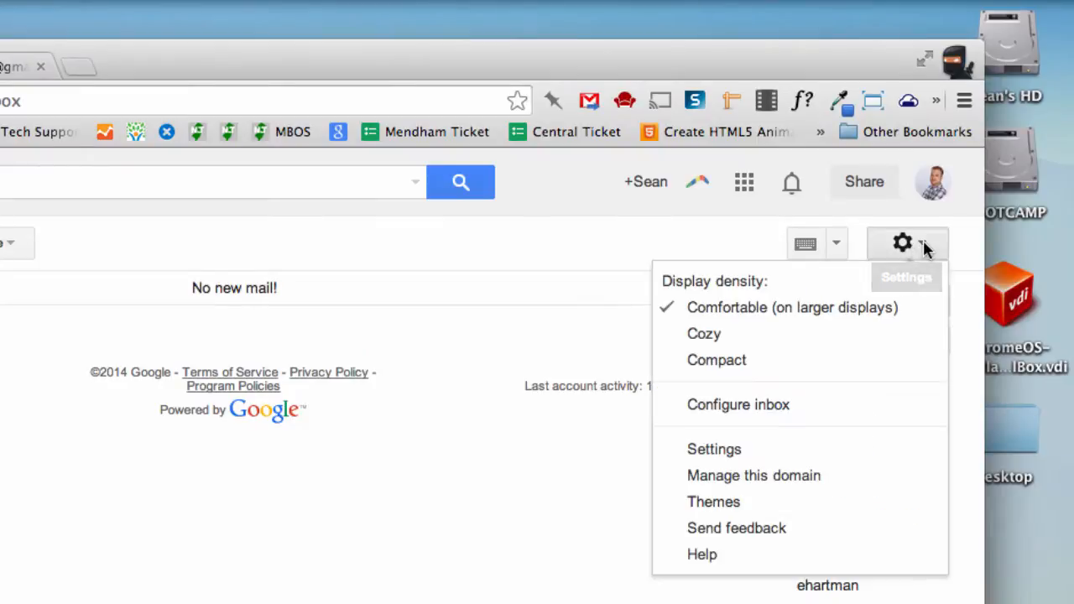
{"action": "mouse_move", "coordinate": [718, 369]}
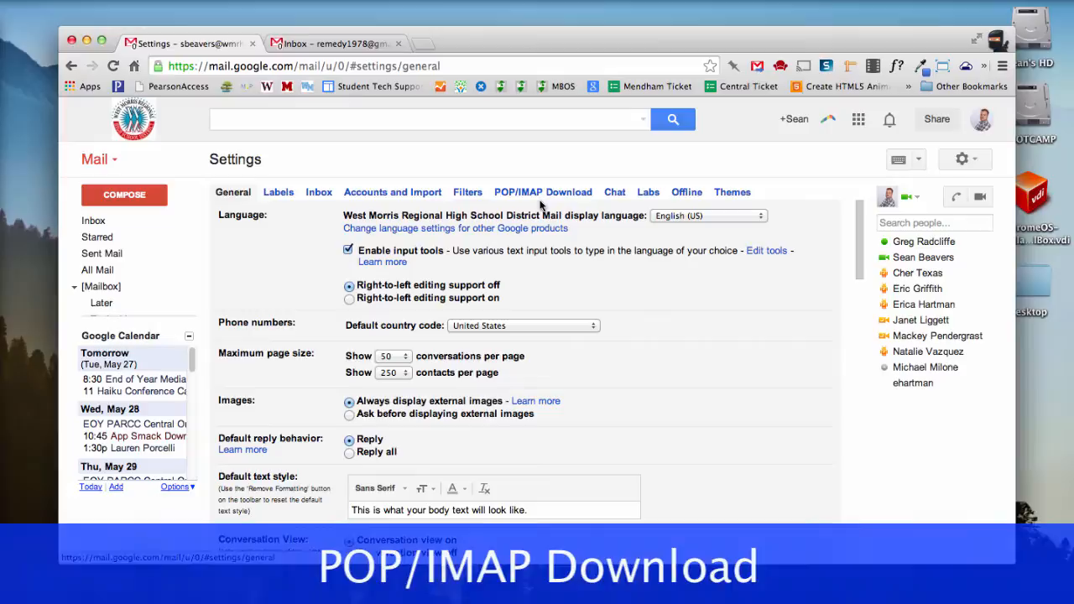
Enable POP for all mail in the school account's POP/IMAP settings, keeping copies in the Inbox, and save
{"action": "left_click", "coordinate": [544, 191]}
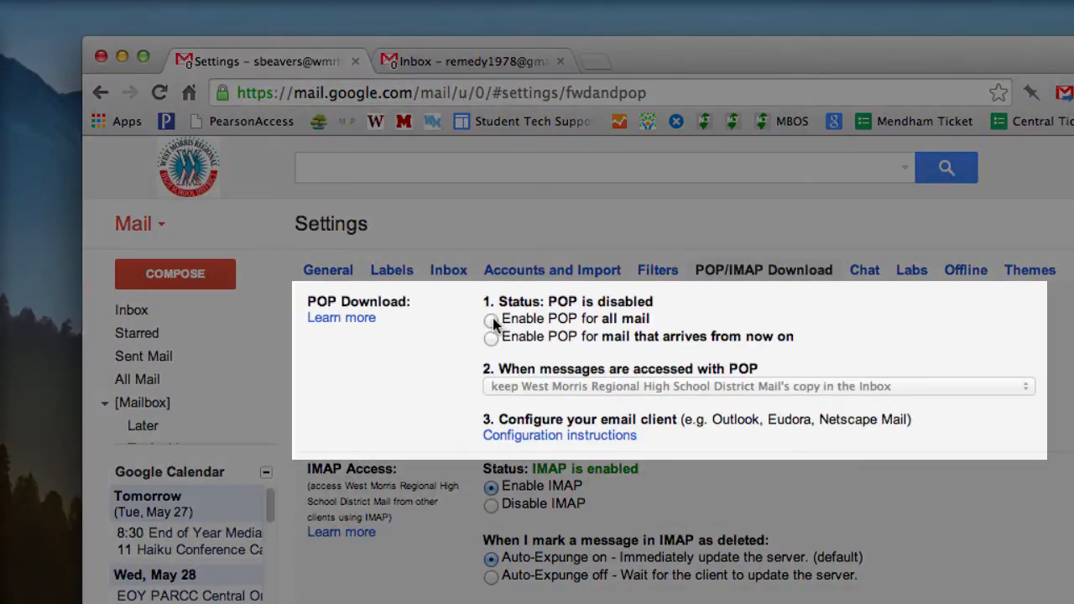
{"action": "left_click", "coordinate": [490, 319]}
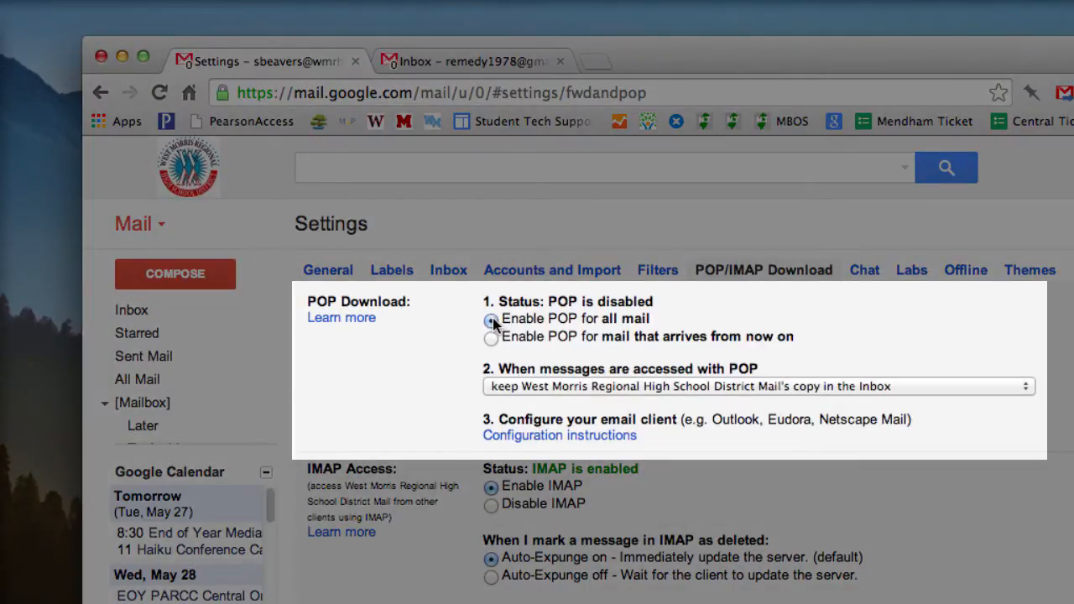
{"action": "left_click", "coordinate": [490, 318]}
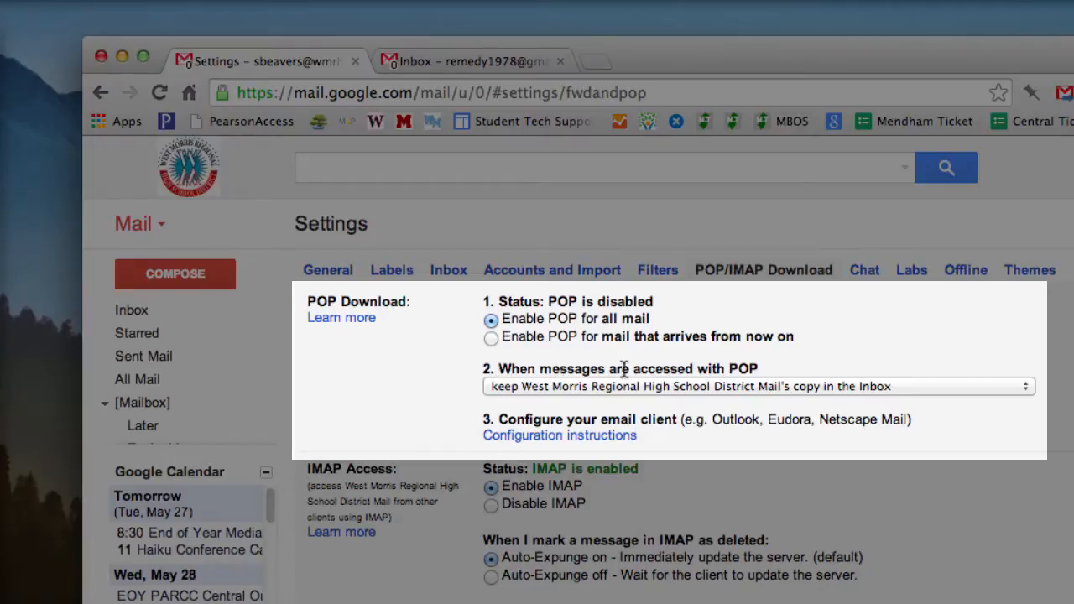
{"action": "mouse_move", "coordinate": [524, 399]}
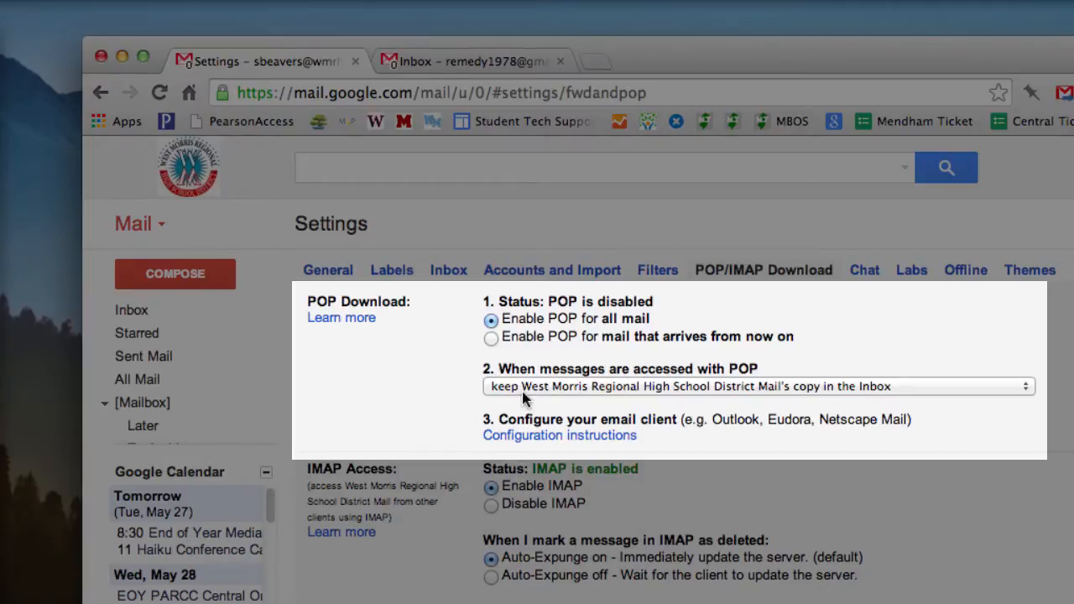
{"action": "mouse_move", "coordinate": [749, 397]}
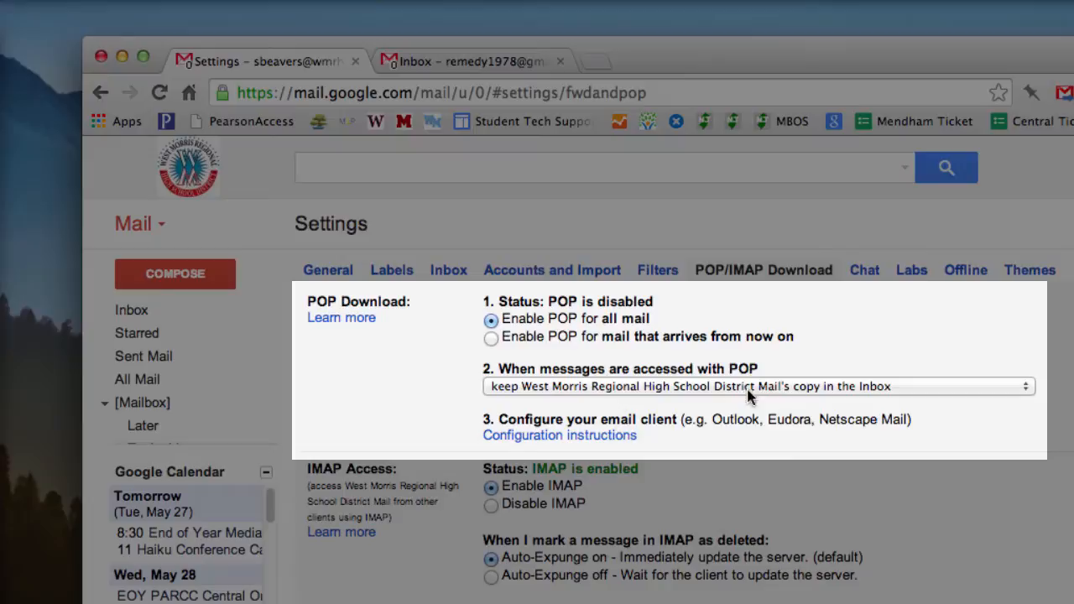
{"action": "mouse_move", "coordinate": [881, 366]}
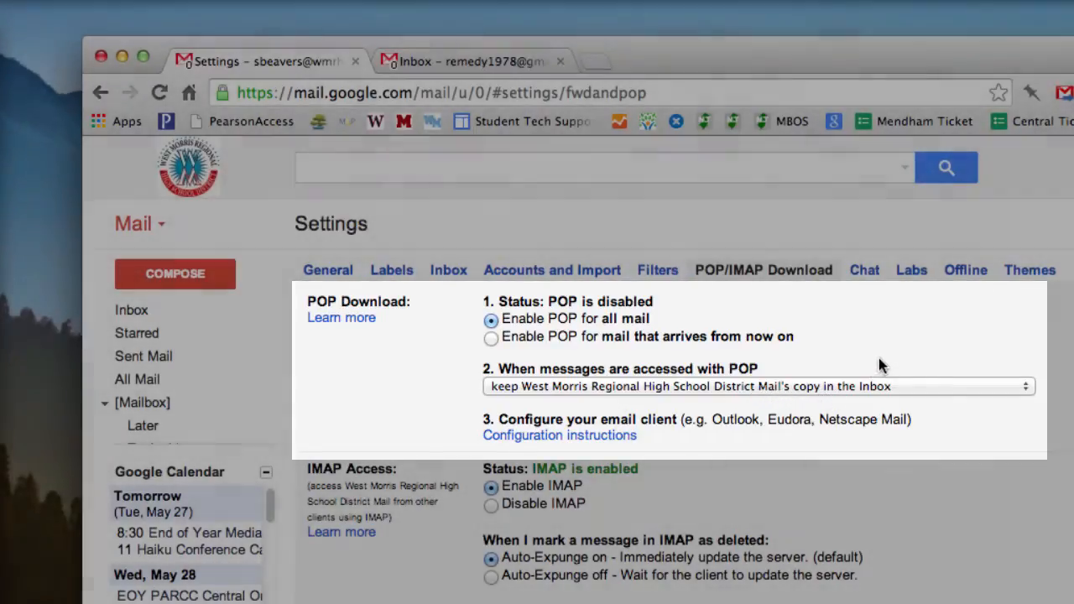
{"action": "scroll", "scroll_direction": "down", "scroll_amount": 3}
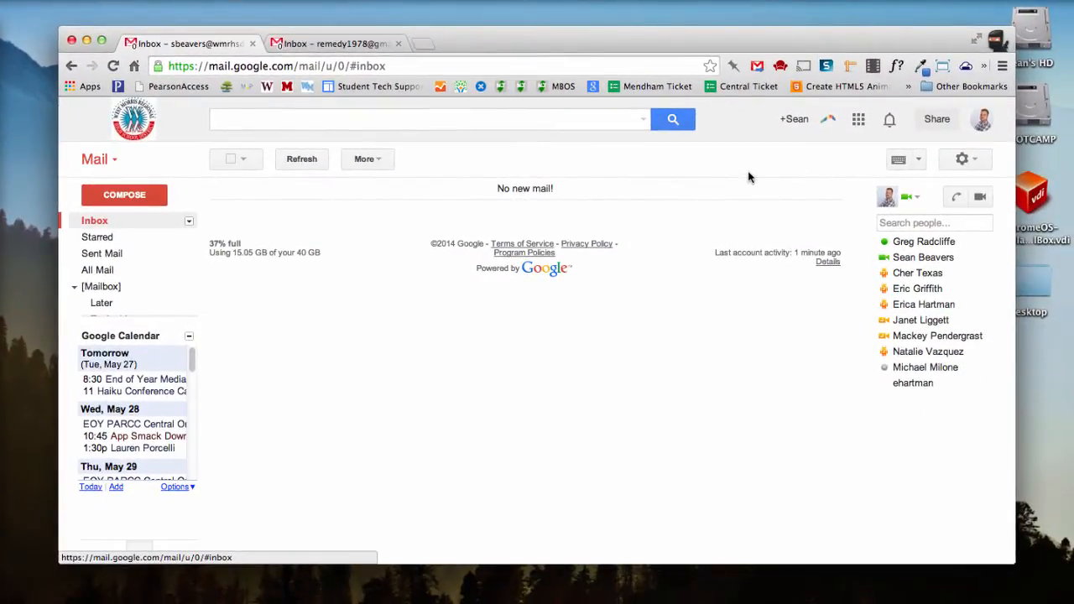
Reopen the school account's POP/IMAP Download settings to confirm POP is enabled for all mail
{"action": "left_click", "coordinate": [963, 158]}
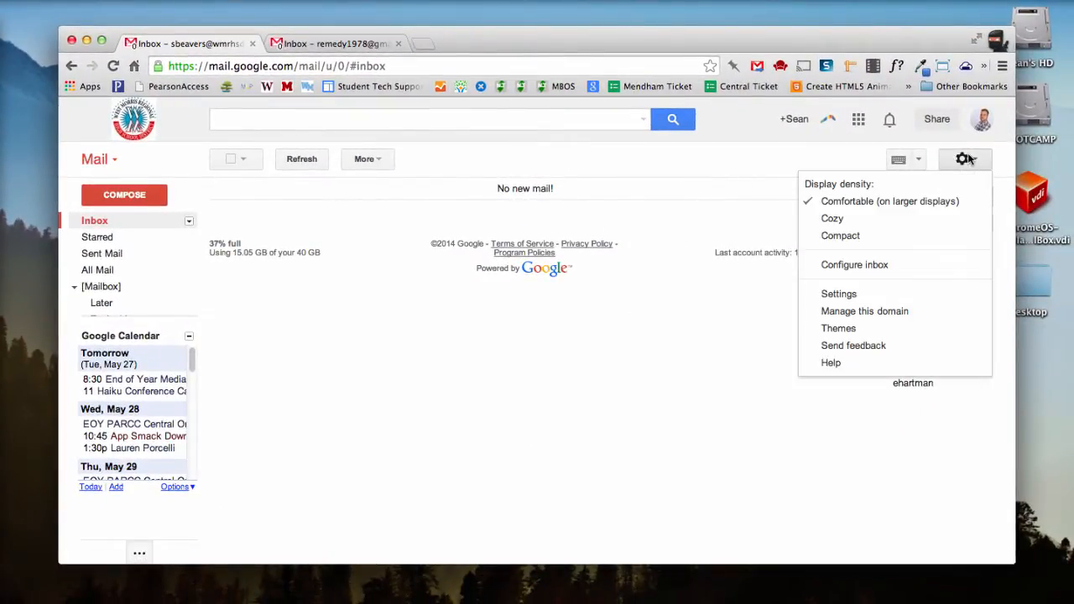
{"action": "mouse_move", "coordinate": [892, 217]}
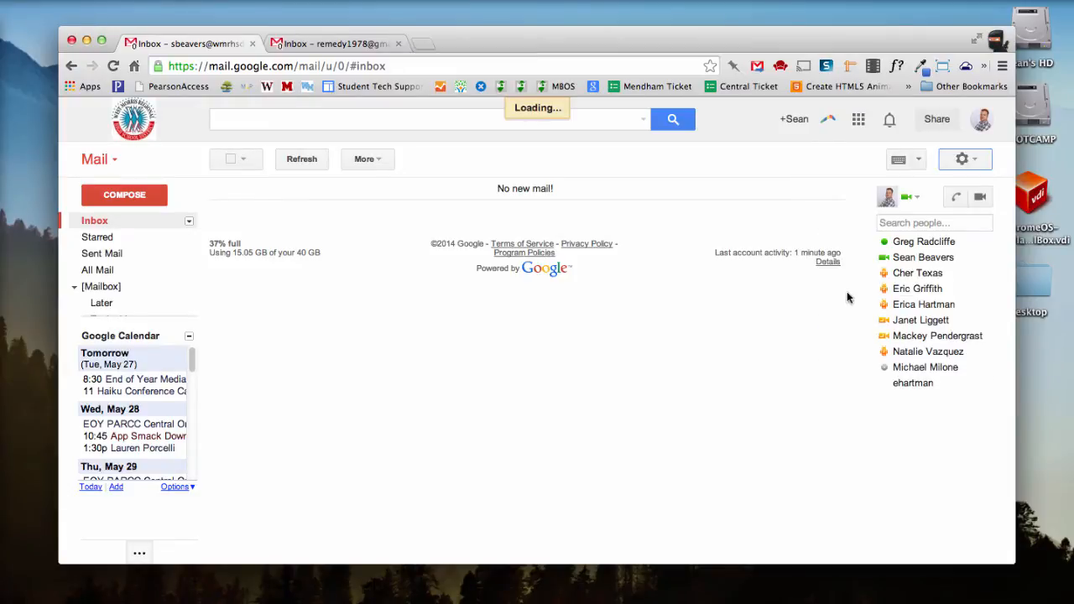
{"action": "left_click", "coordinate": [963, 157]}
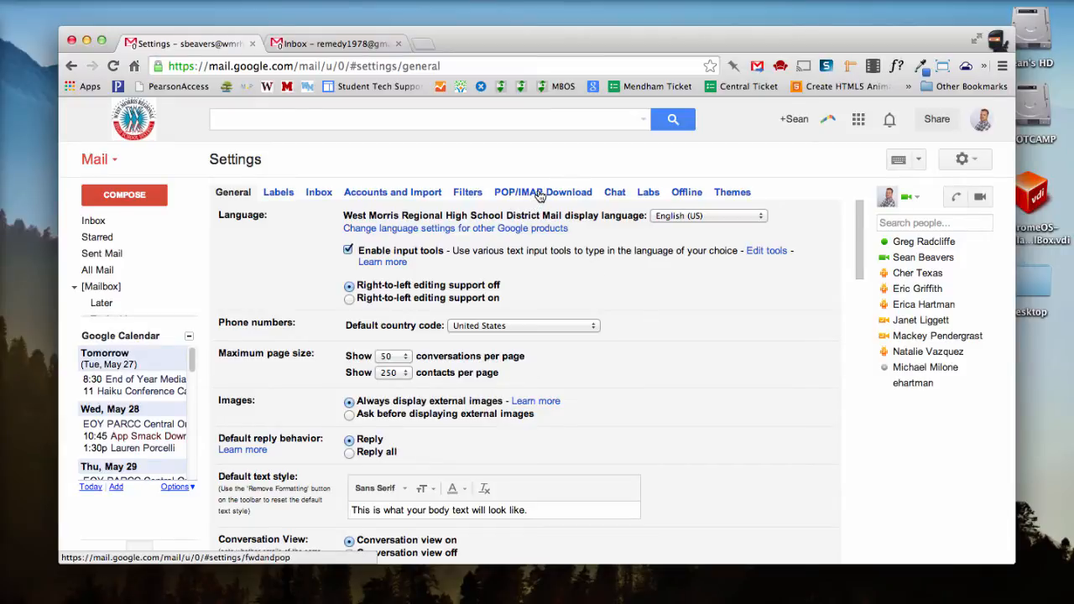
{"action": "left_click", "coordinate": [542, 191]}
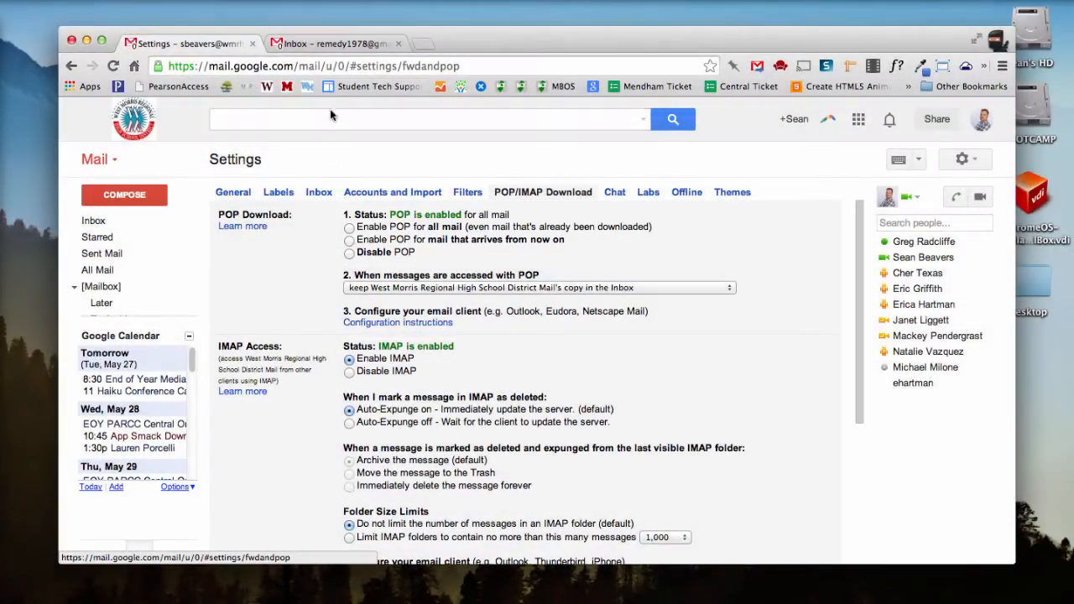
In the personal Gmail account, reach the Accounts and Import settings for checking mail via POP3
{"action": "left_click", "coordinate": [335, 43]}
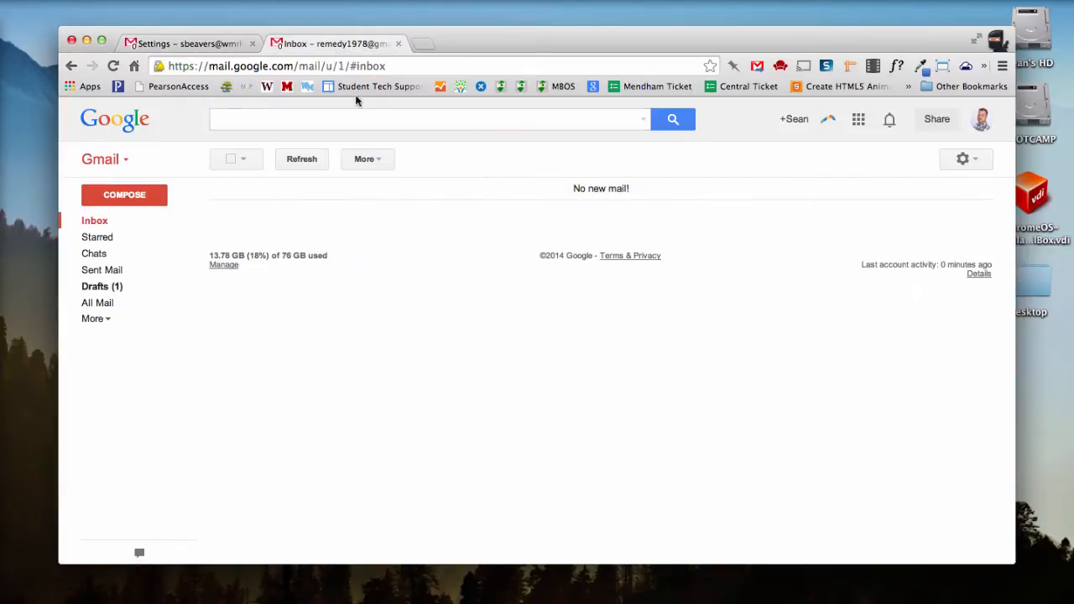
{"action": "mouse_move", "coordinate": [659, 213]}
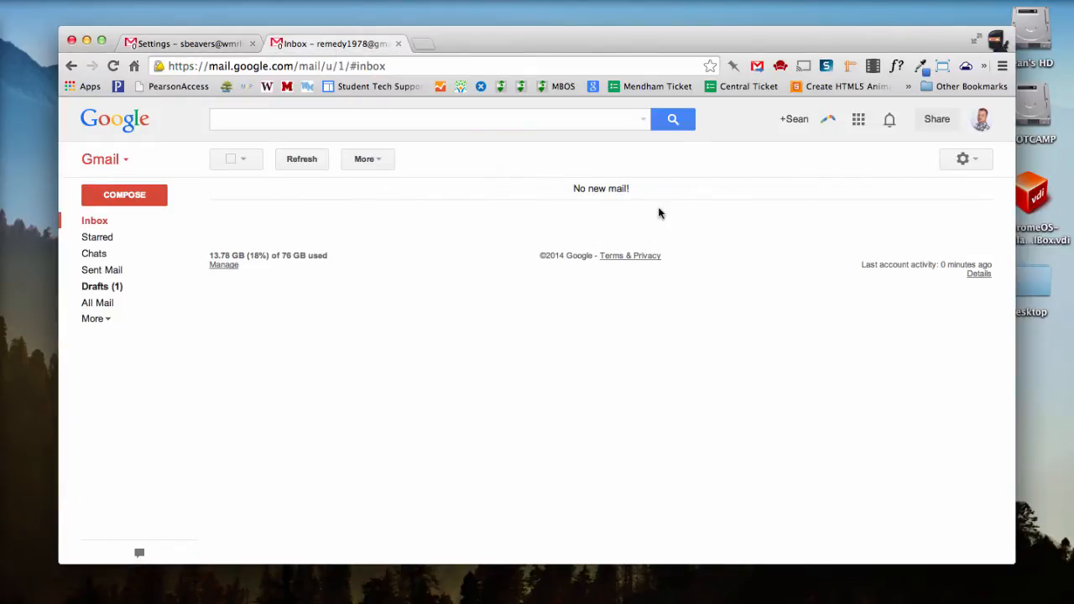
{"action": "left_click", "coordinate": [963, 159]}
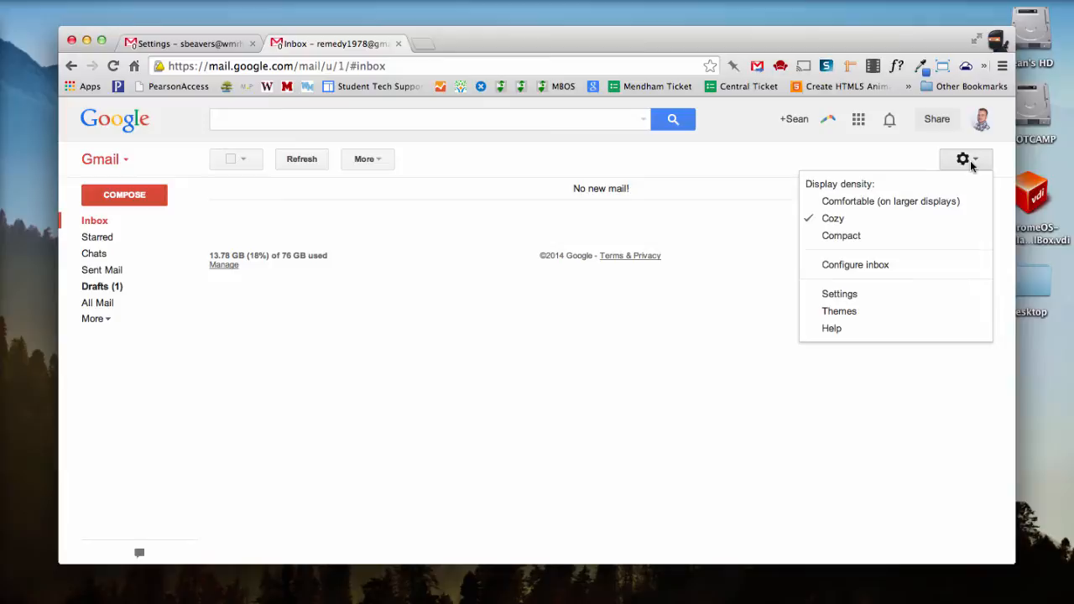
{"action": "mouse_move", "coordinate": [842, 235]}
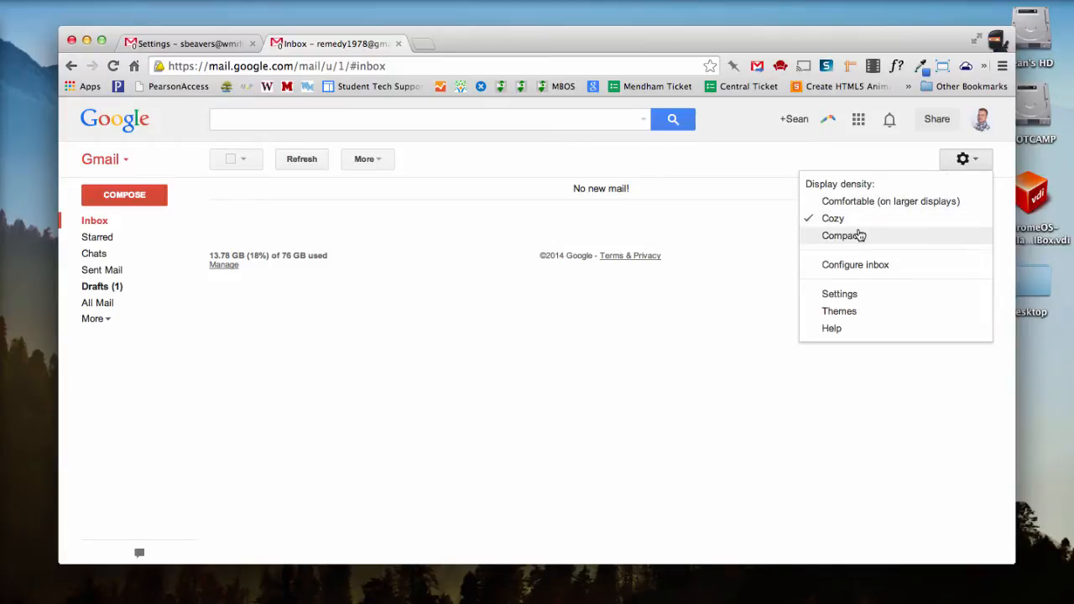
{"action": "left_click", "coordinate": [843, 235]}
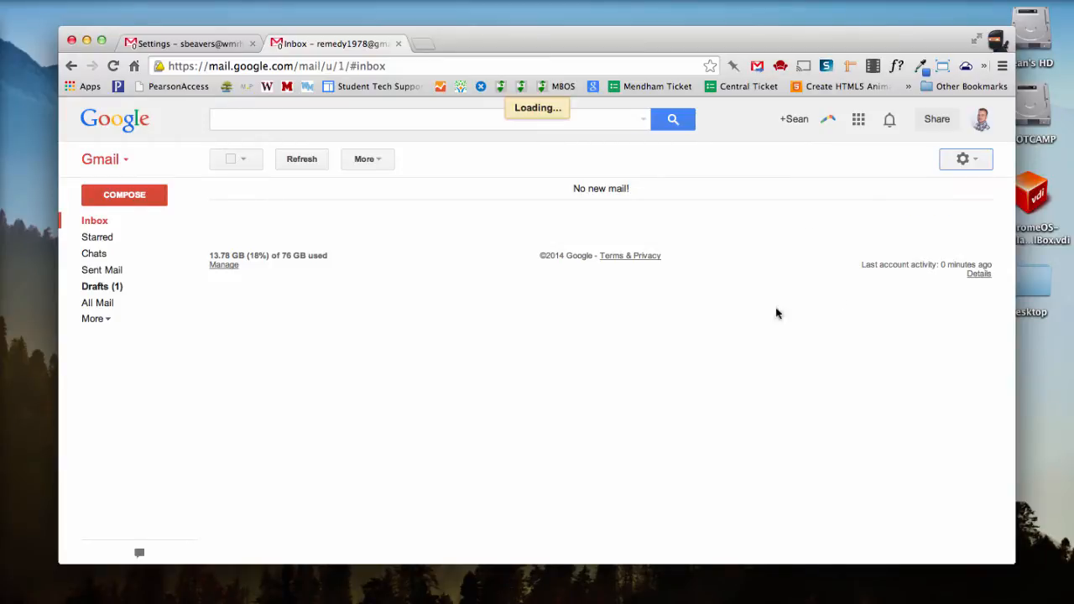
{"action": "left_click", "coordinate": [963, 157]}
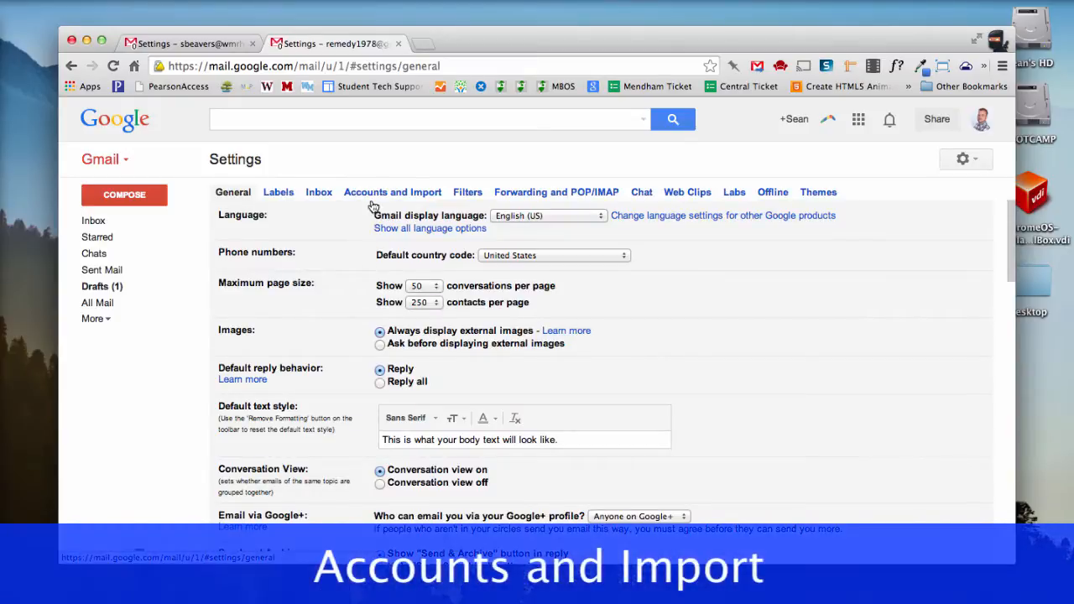
{"action": "left_click", "coordinate": [393, 192]}
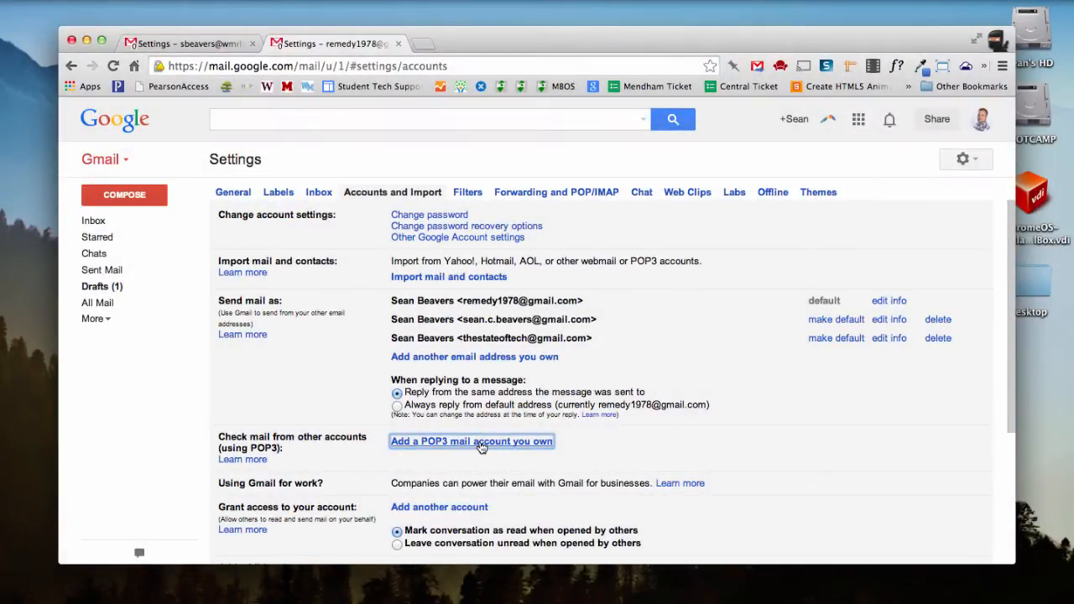
{"action": "left_click", "coordinate": [472, 440]}
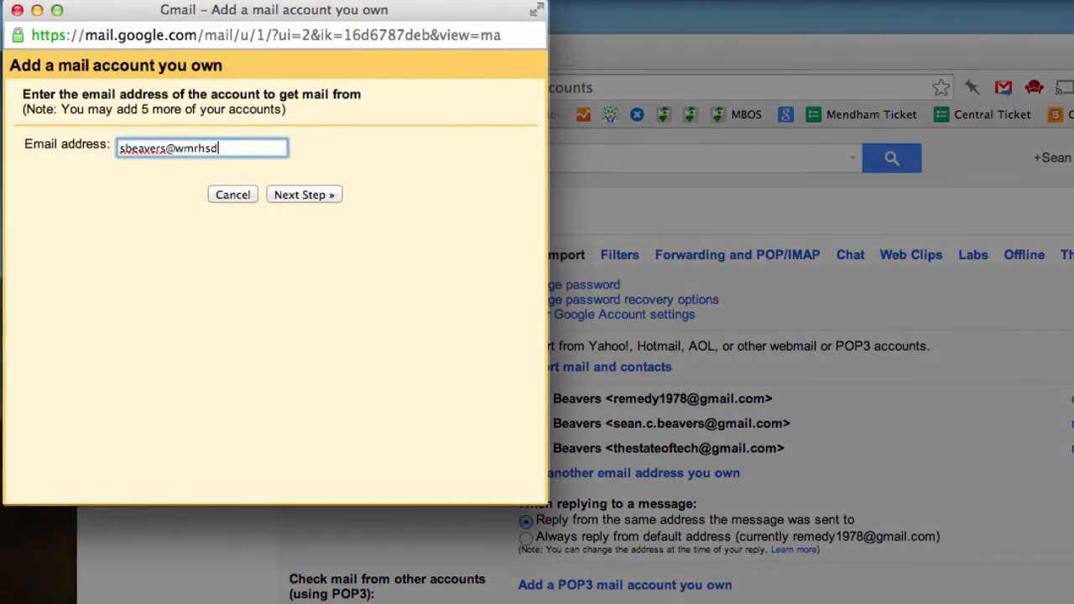
{"action": "left_click", "coordinate": [304, 195]}
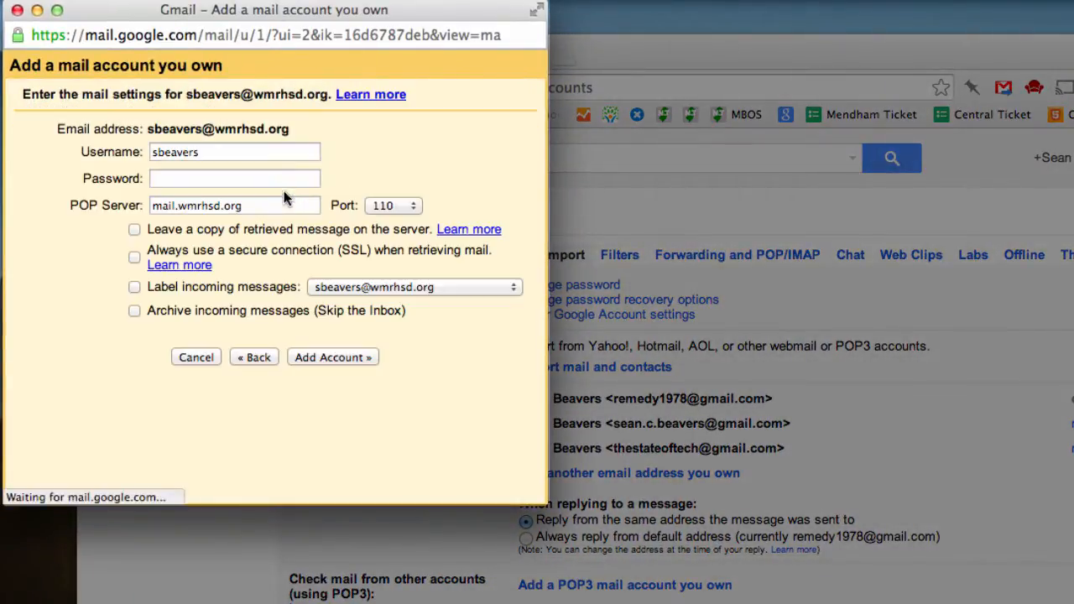
{"action": "type", "text": "@w"}
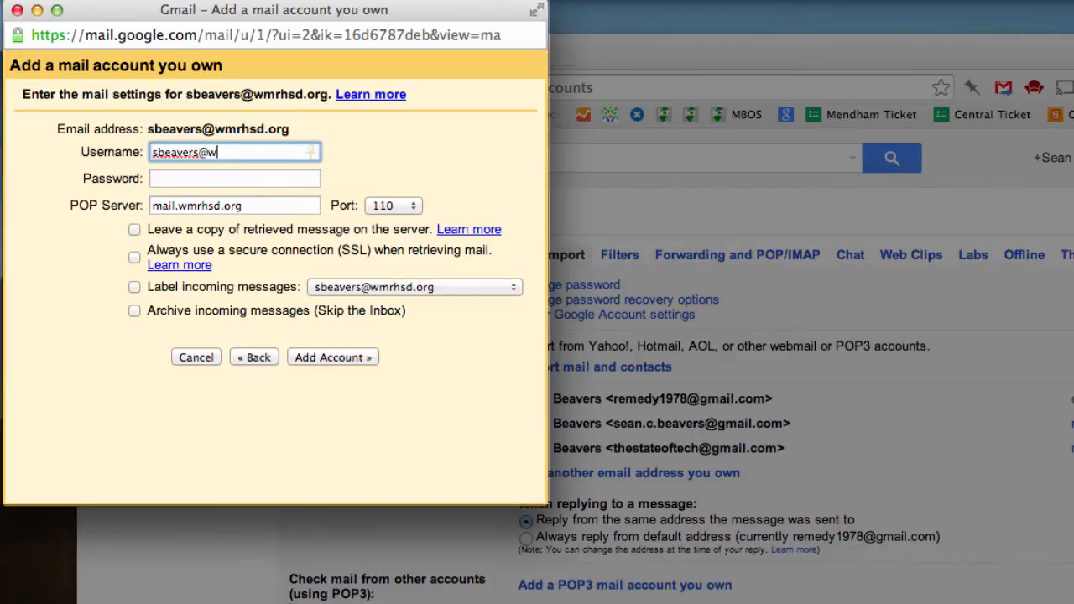
{"action": "type", "text": "mrhsd.org"}
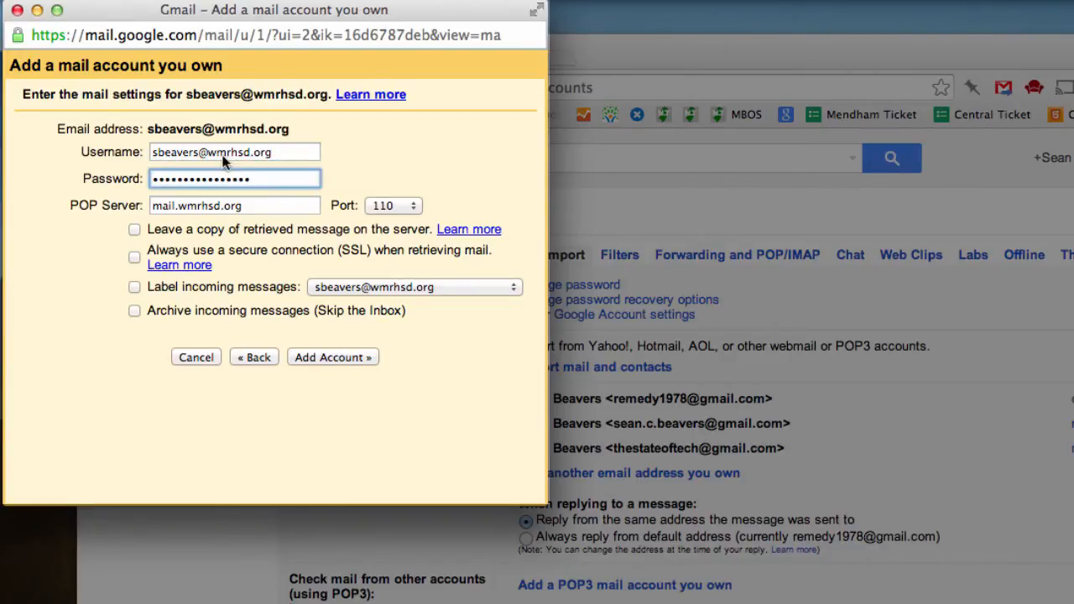
Enter the password and set the POP server to pop.gmail.com
{"action": "left_click", "coordinate": [235, 205]}
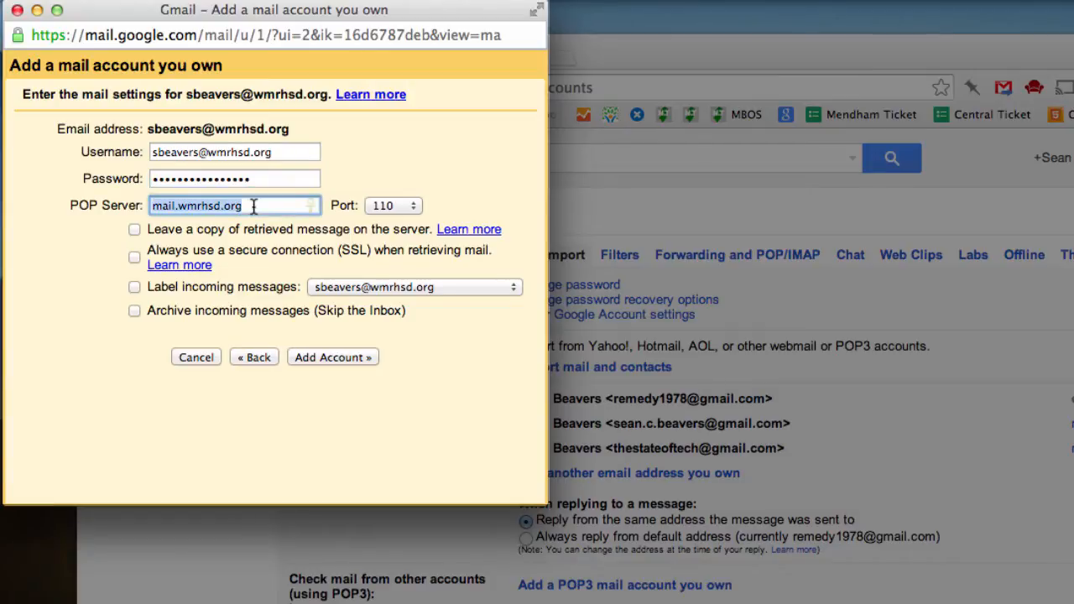
{"action": "type", "text": "pop."}
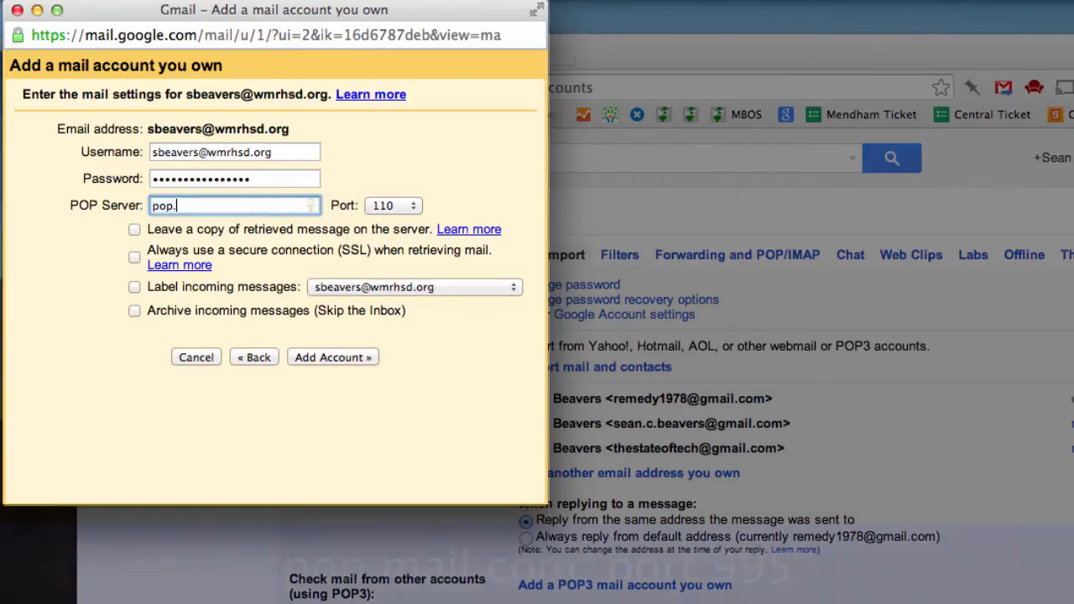
{"action": "type", "text": "gmail.com"}
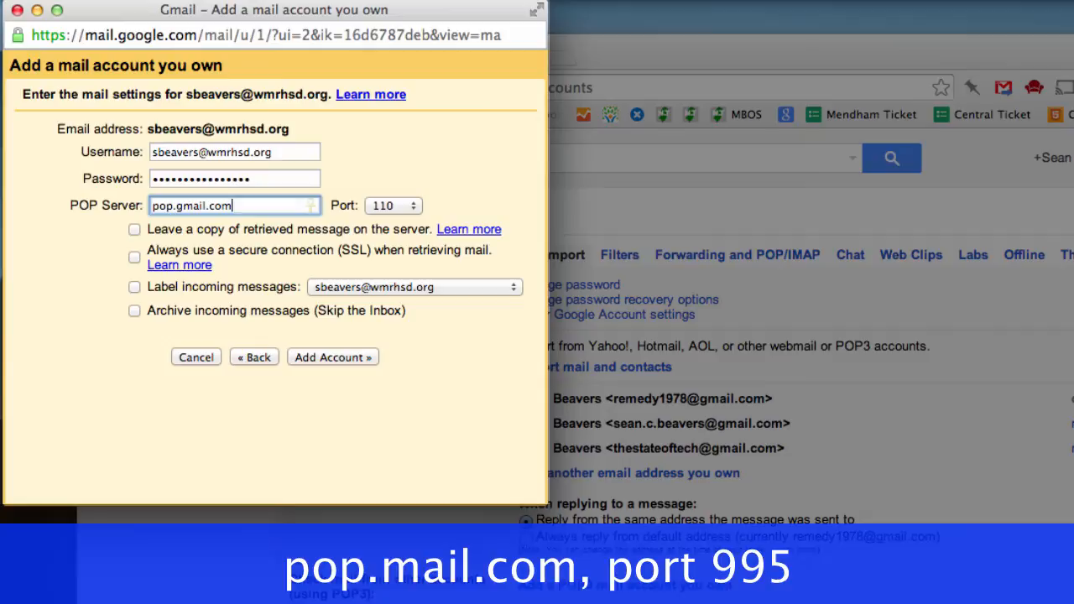
Set port 995, always use SSL, and label and archive incoming school messages
{"action": "left_click", "coordinate": [392, 204]}
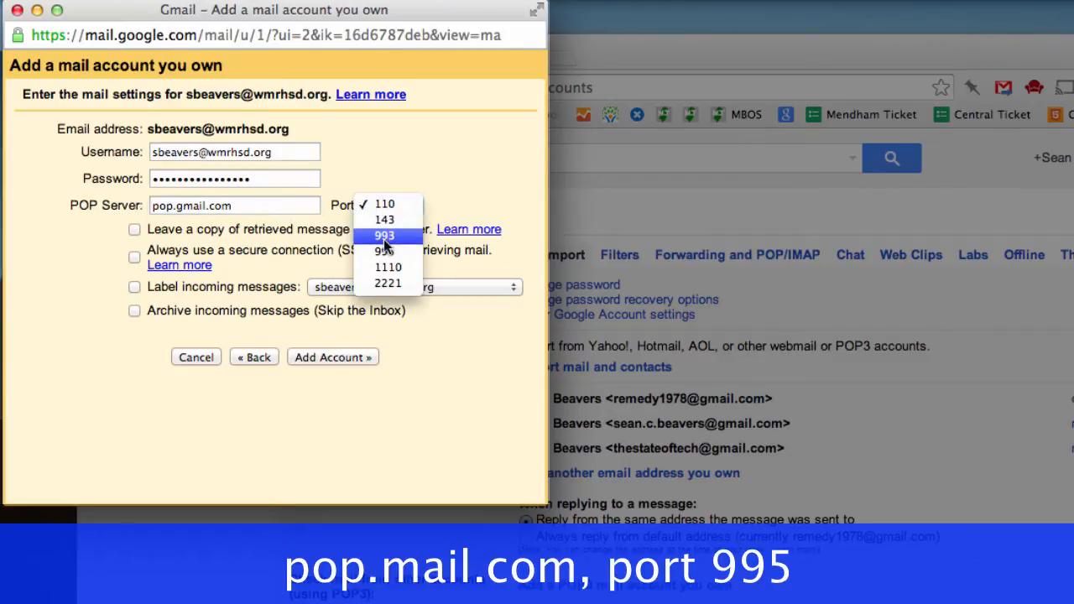
{"action": "mouse_move", "coordinate": [384, 252]}
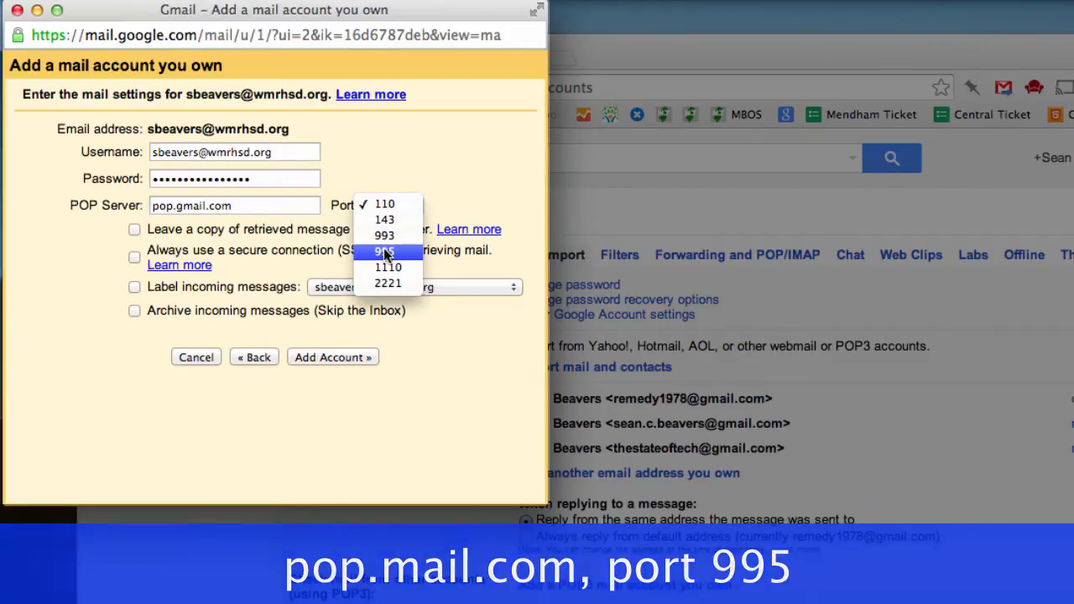
{"action": "left_click", "coordinate": [382, 235]}
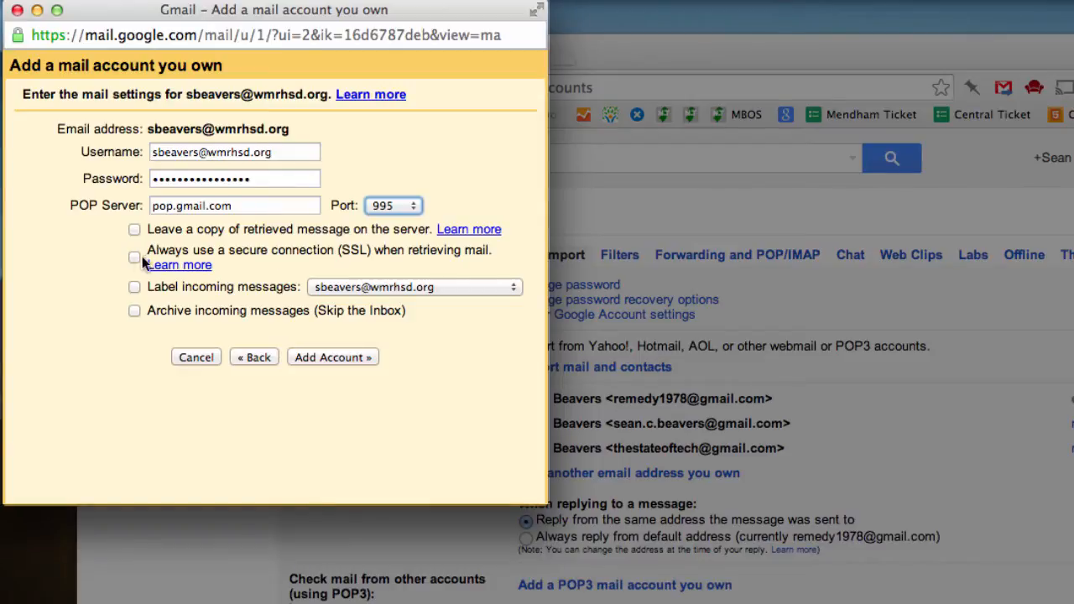
{"action": "left_click", "coordinate": [135, 255]}
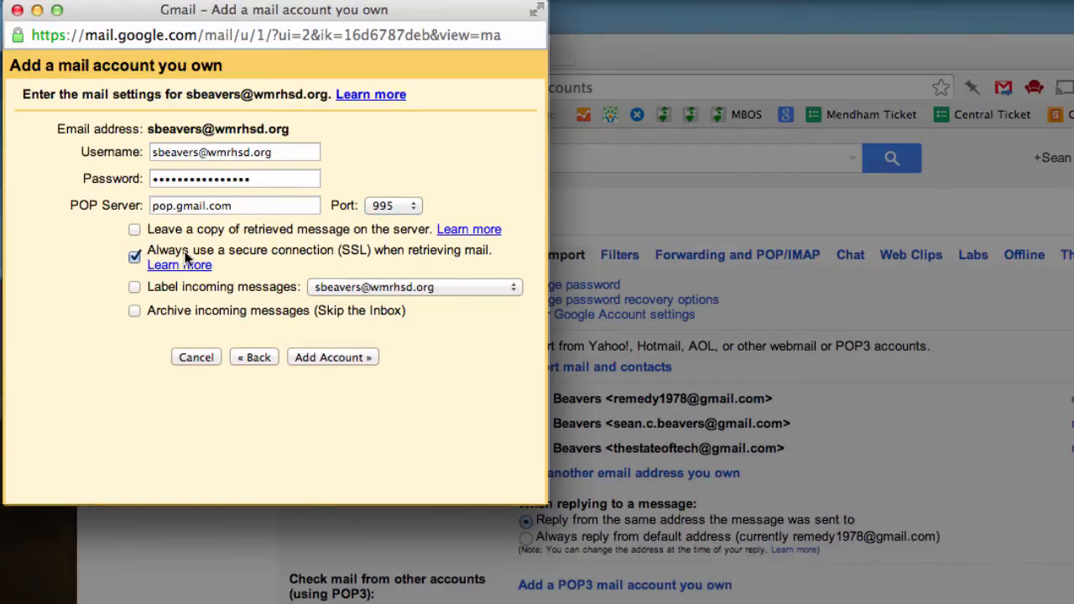
{"action": "mouse_move", "coordinate": [373, 261]}
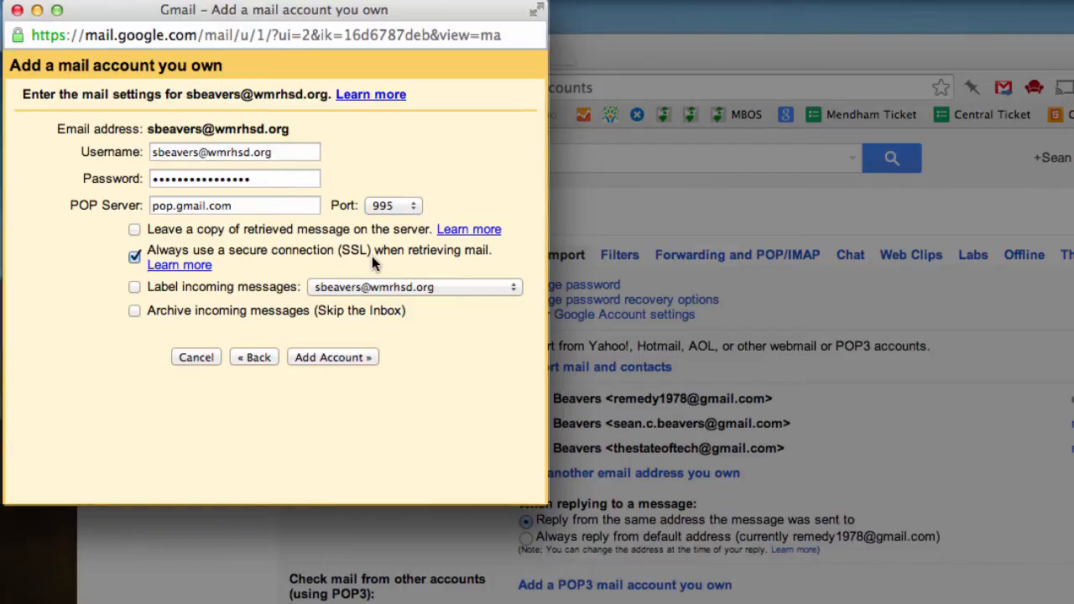
{"action": "mouse_move", "coordinate": [459, 259]}
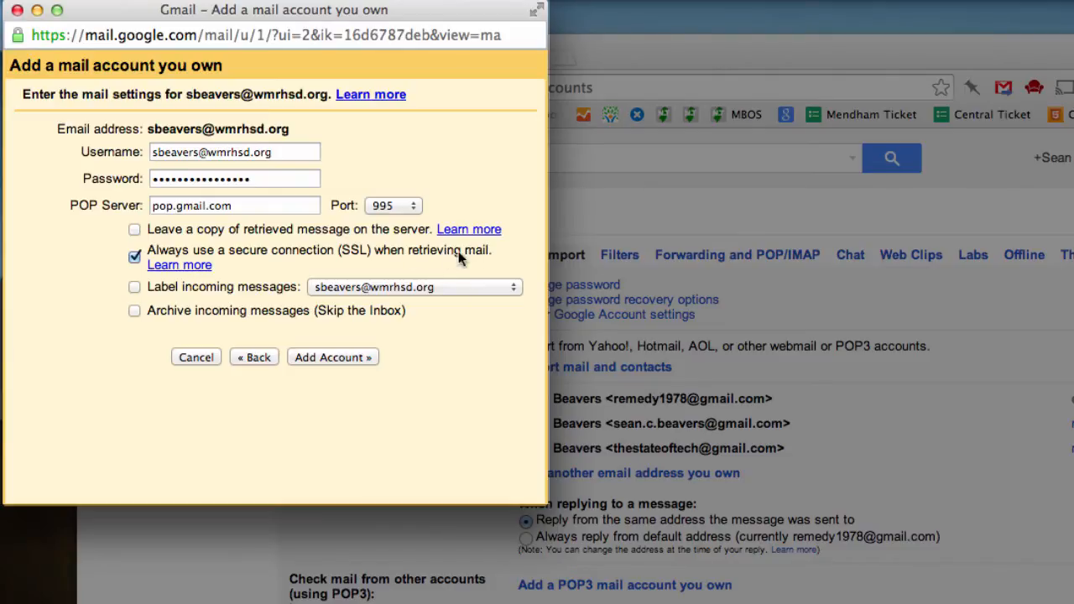
{"action": "left_click", "coordinate": [134, 286]}
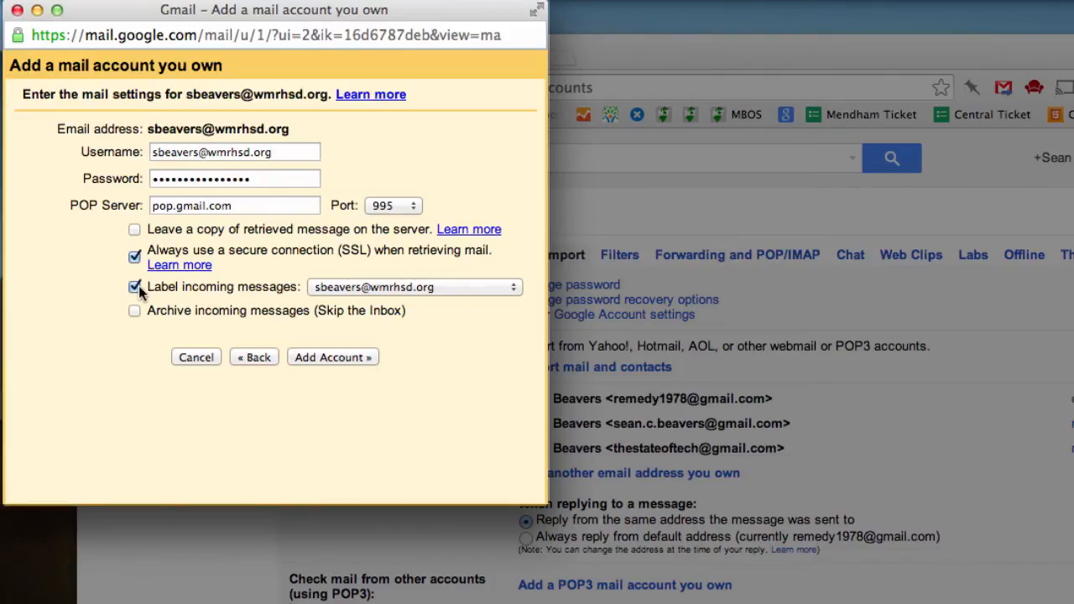
{"action": "mouse_move", "coordinate": [342, 292]}
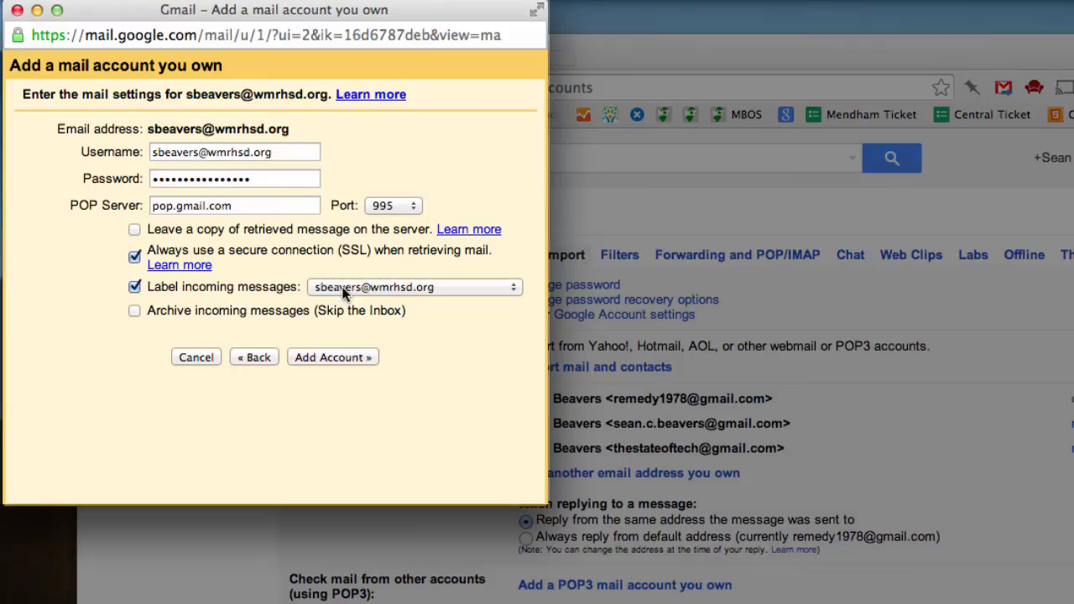
{"action": "left_click", "coordinate": [134, 310]}
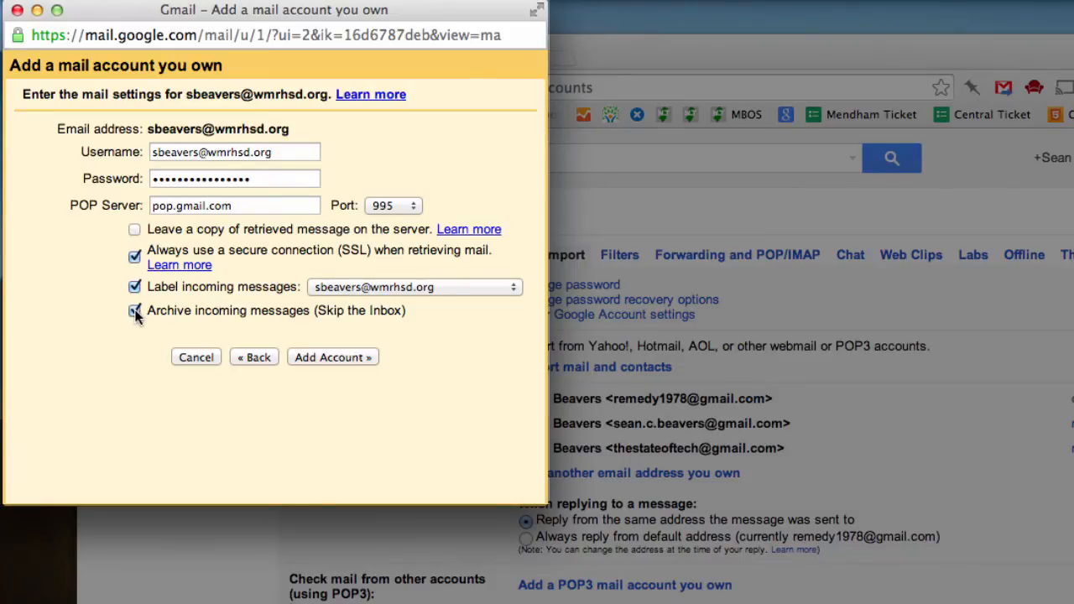
{"action": "left_click", "coordinate": [134, 311]}
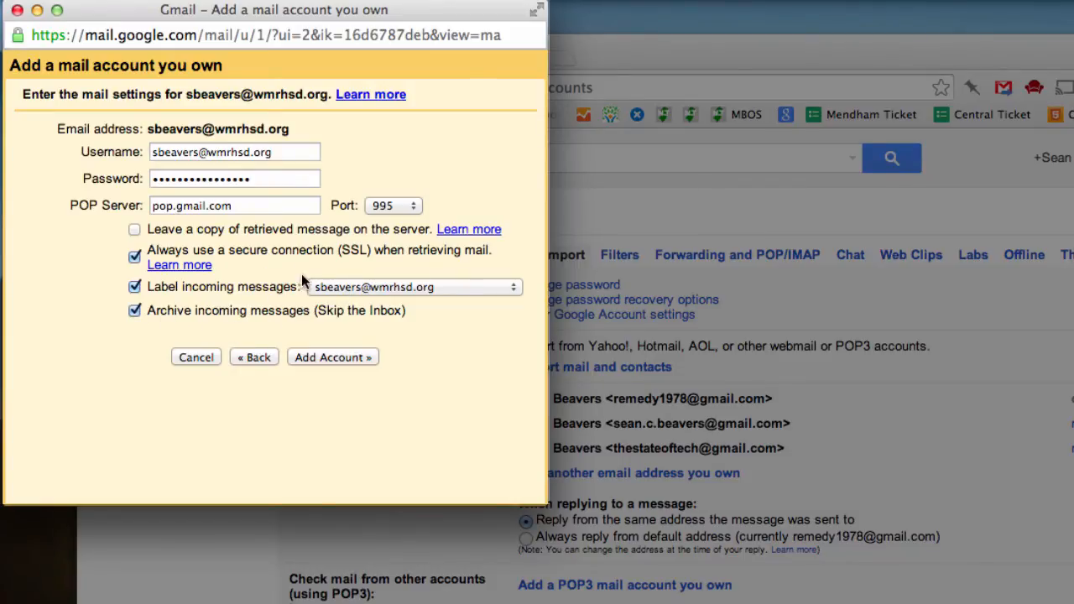
{"action": "mouse_move", "coordinate": [401, 305]}
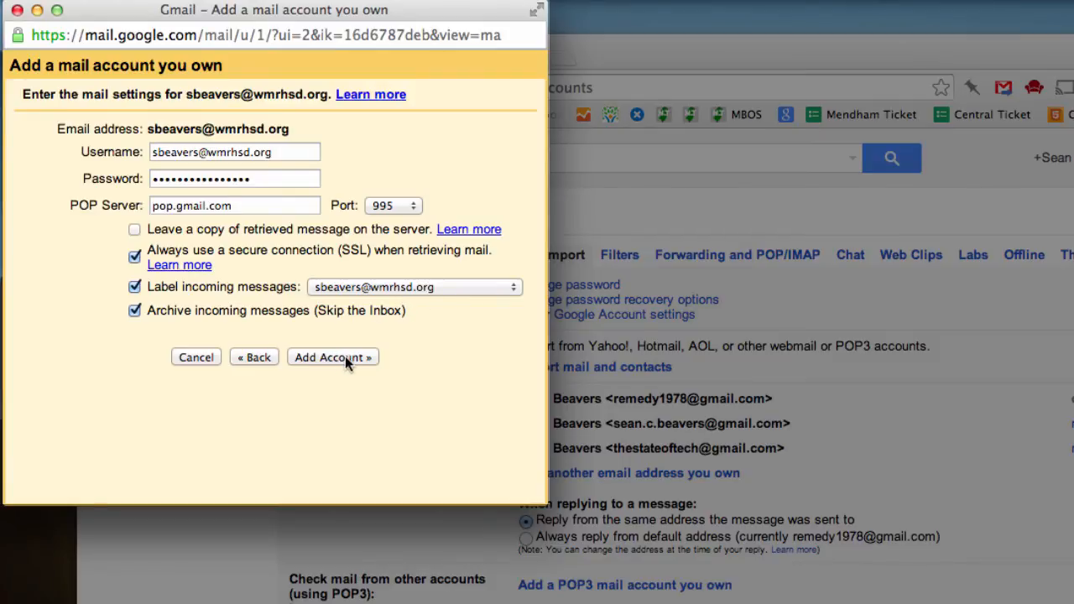
Add the school account as a POP source, decline sending mail as it, and finish setup
{"action": "left_click", "coordinate": [332, 356]}
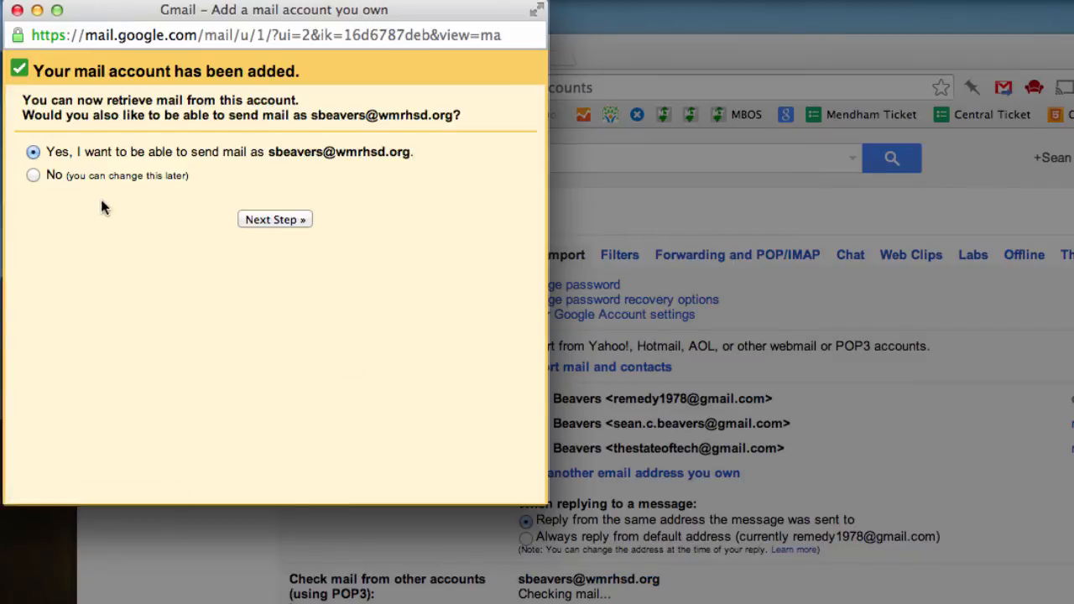
{"action": "mouse_move", "coordinate": [285, 166]}
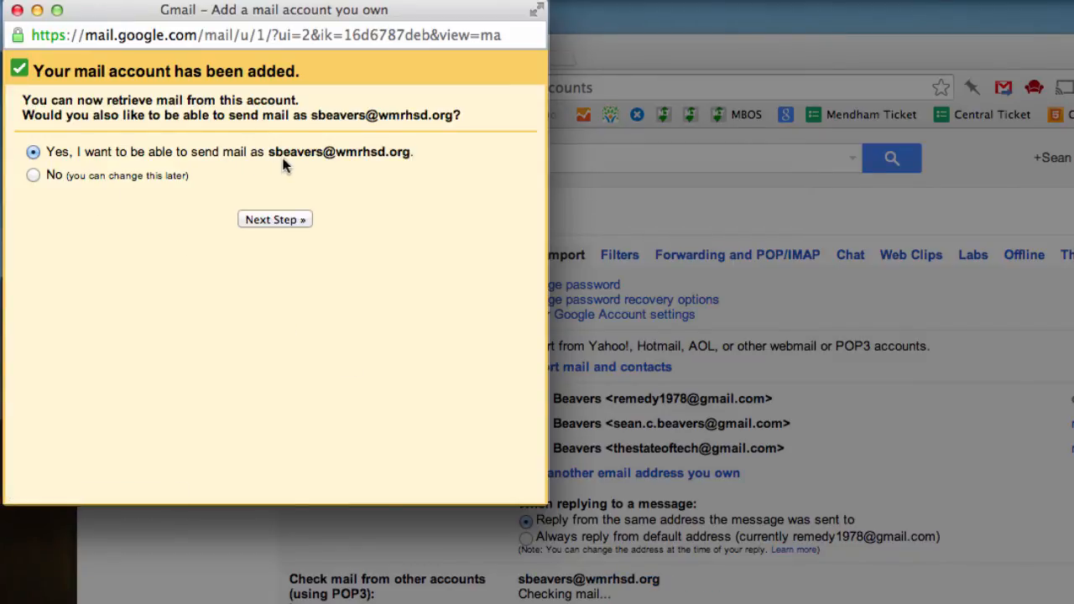
{"action": "left_click", "coordinate": [33, 175]}
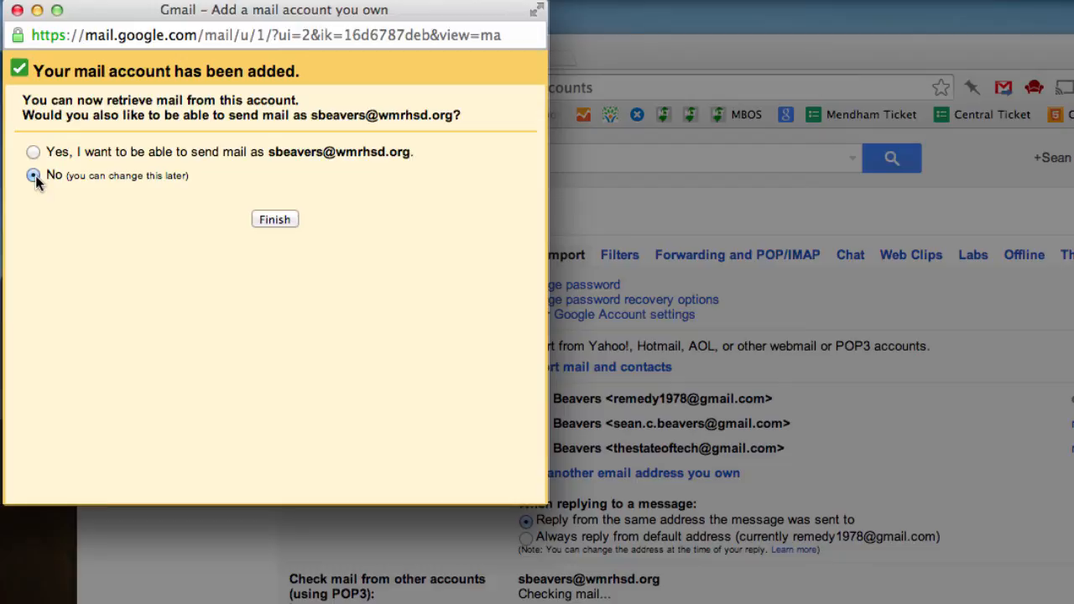
{"action": "mouse_move", "coordinate": [131, 233]}
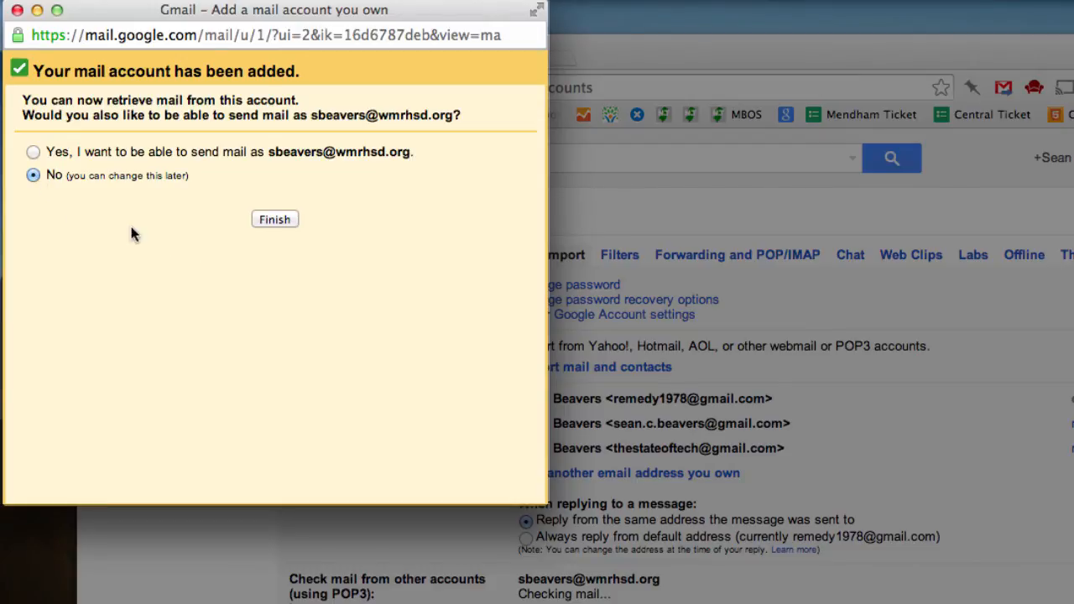
{"action": "left_click", "coordinate": [275, 218]}
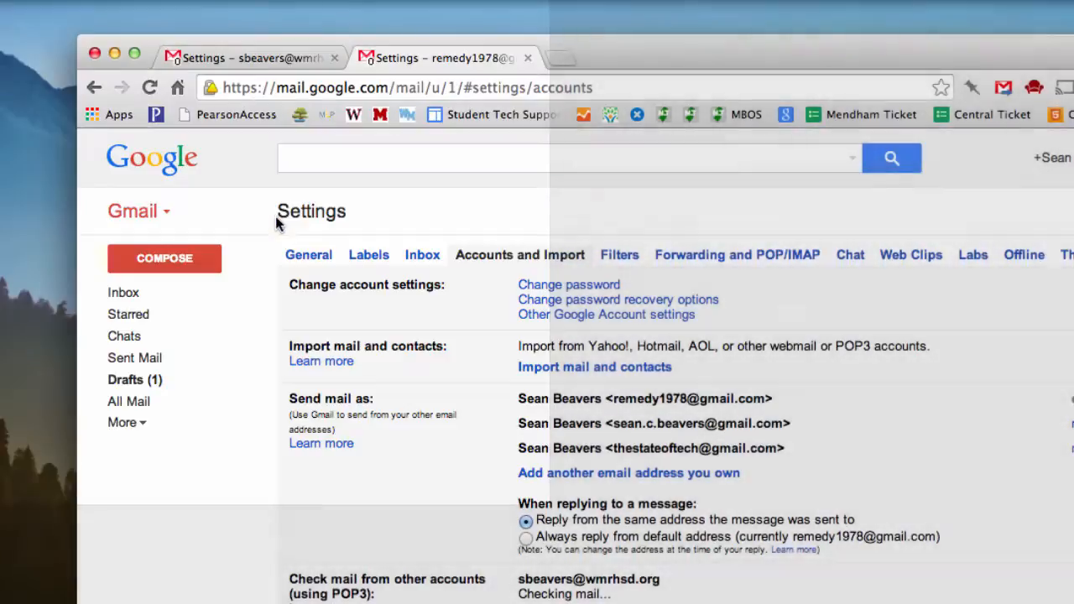